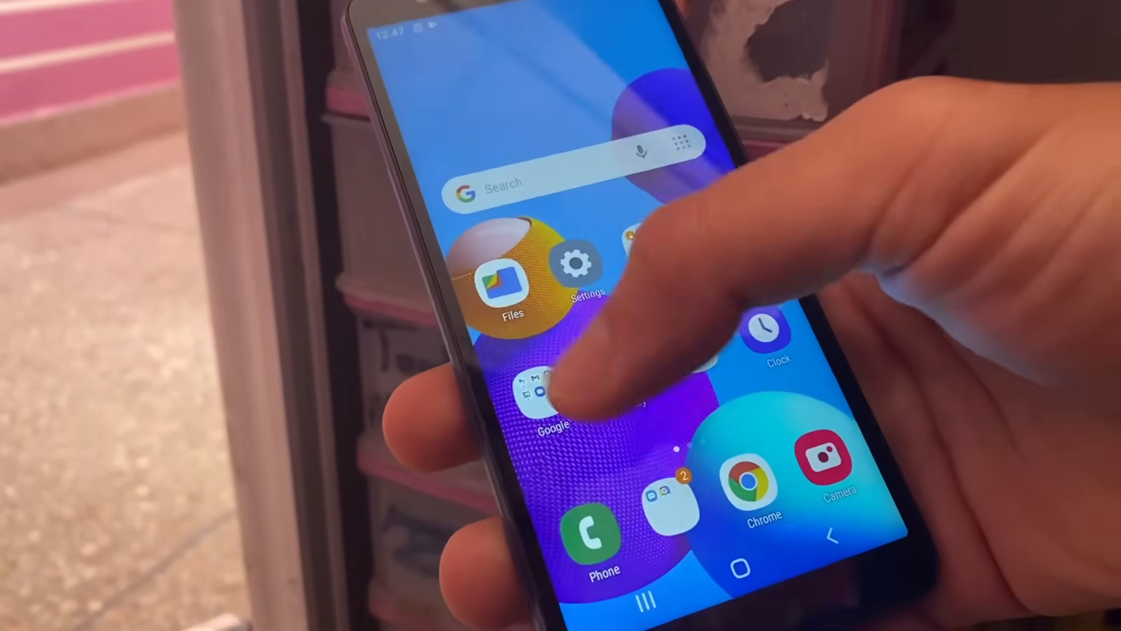
Launch Files from the home screen and browse the file categories down to Apps
left_click(513, 279)
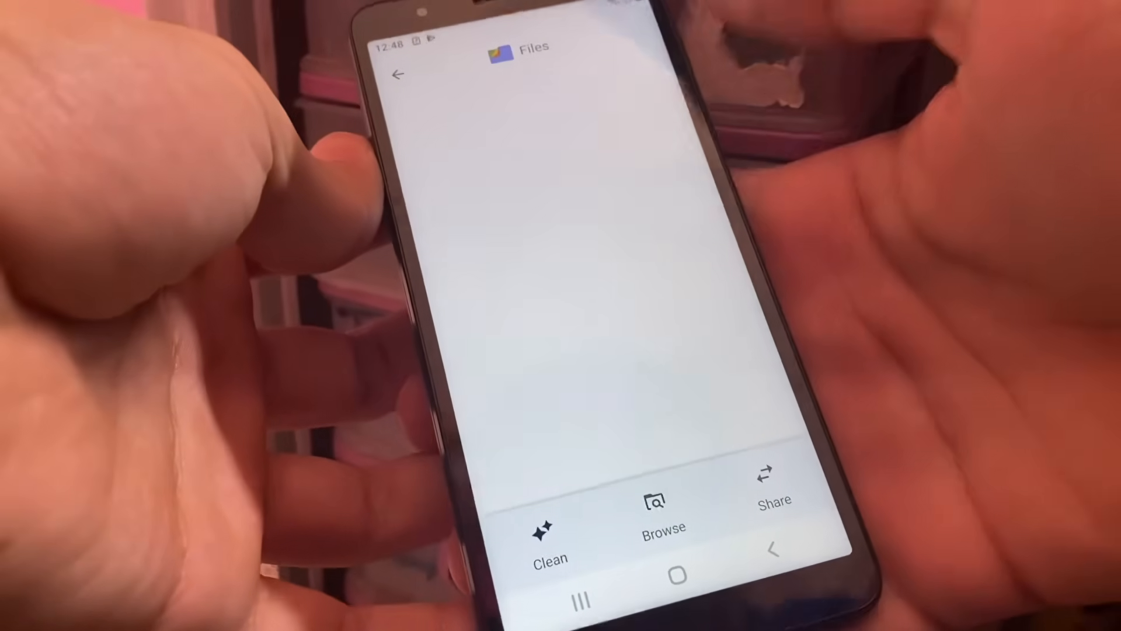
left_click(660, 501)
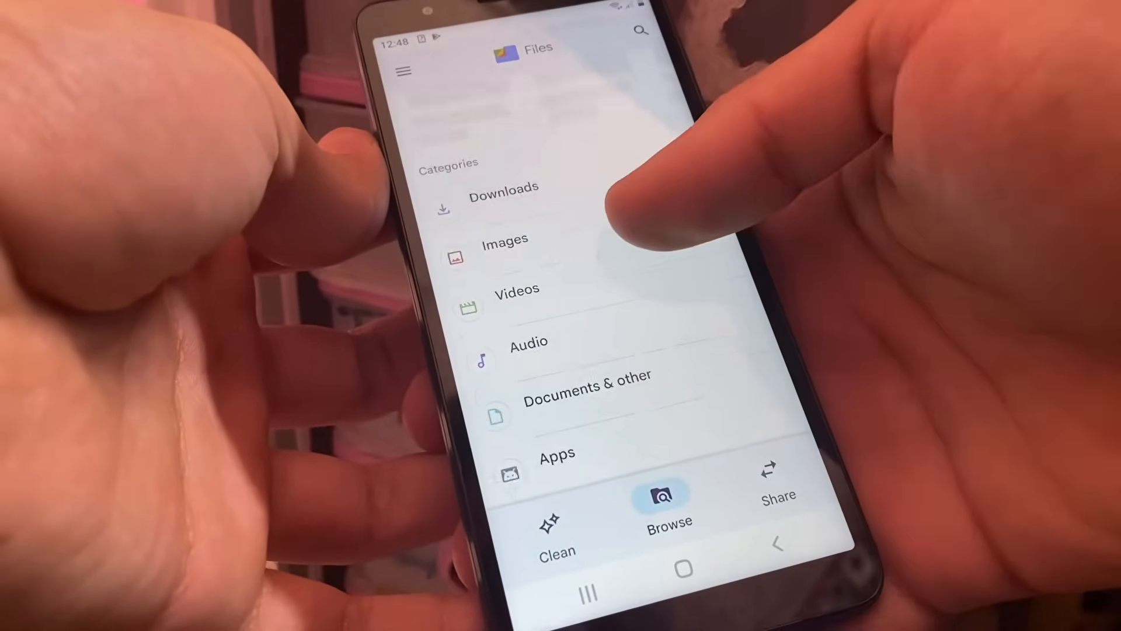
scroll("down", 3)
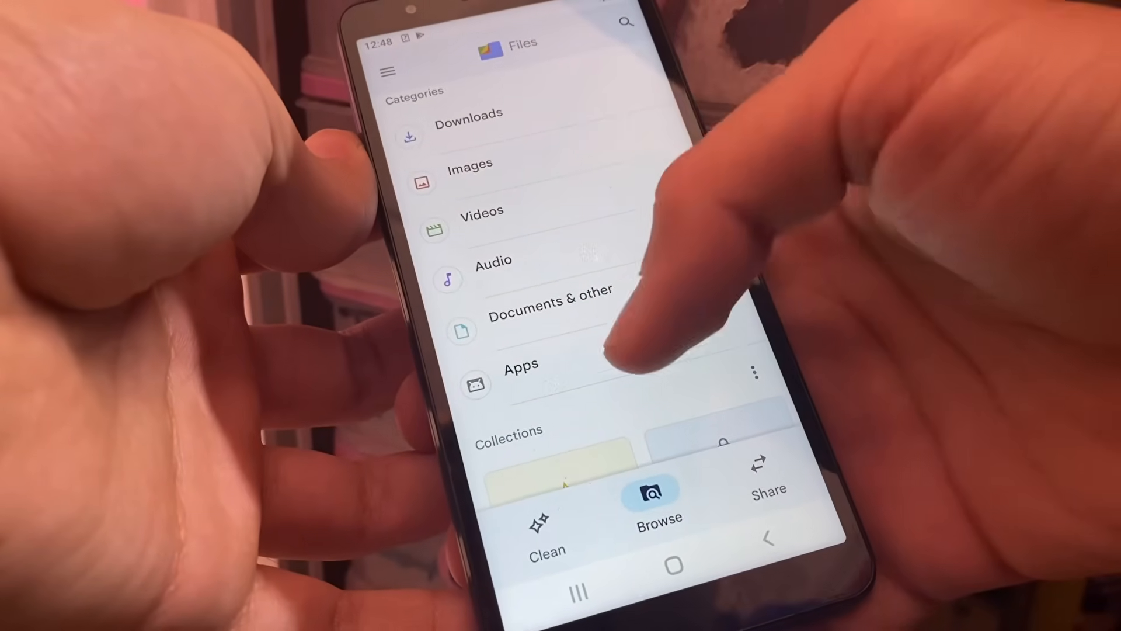
scroll("up", 3)
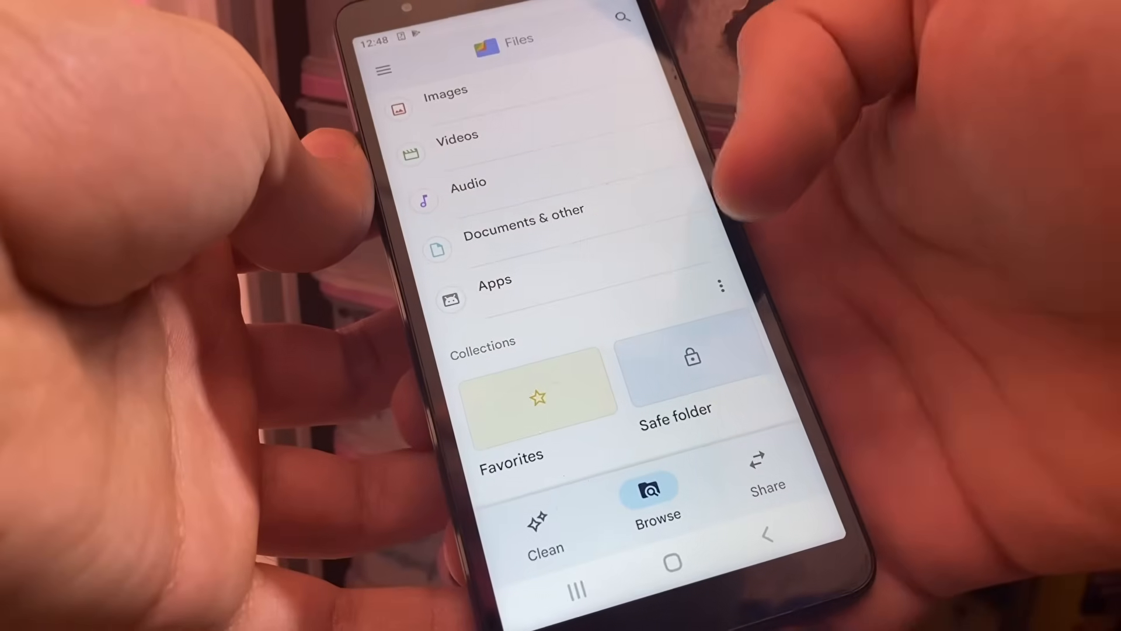
Show the Installed apps list from the Apps category and look through the apps and their sizes
left_click(493, 281)
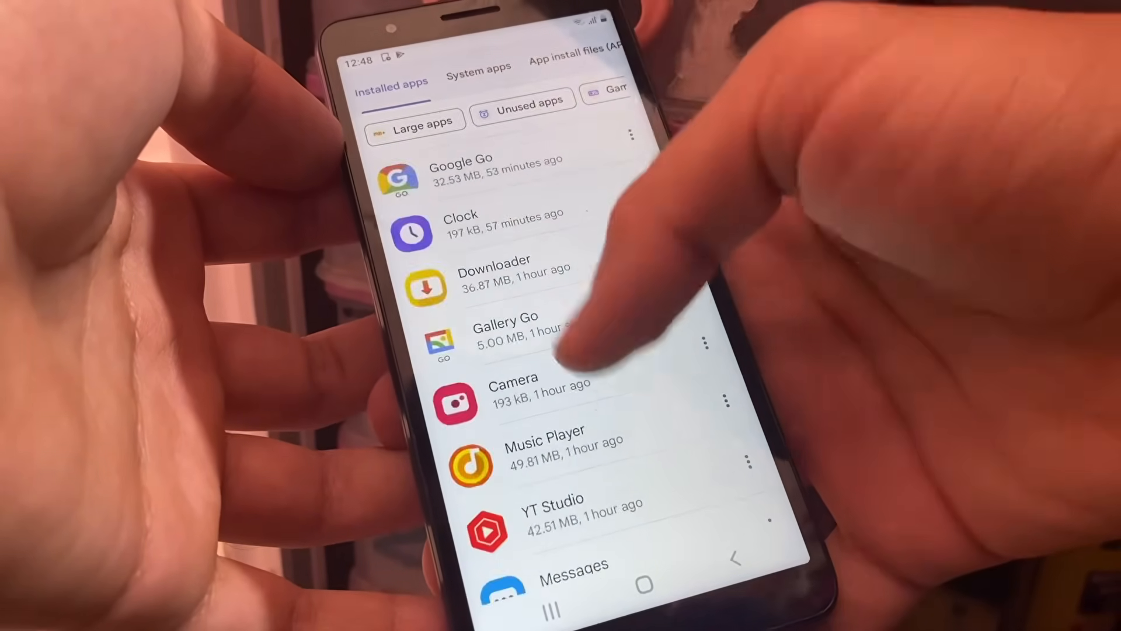
scroll("down", 3)
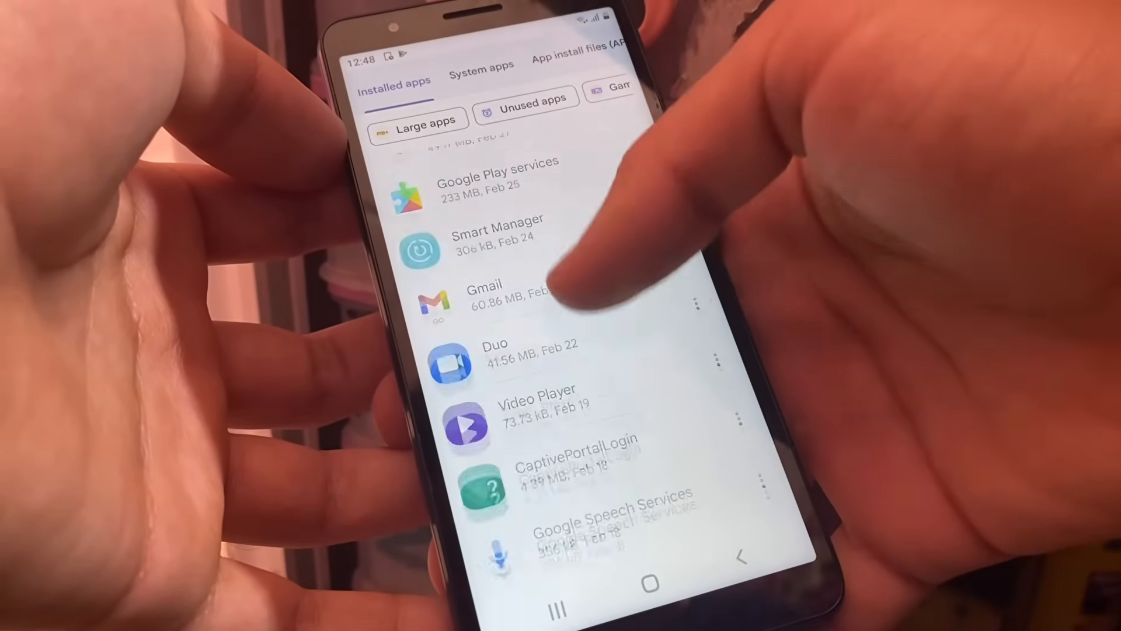
scroll("down", 3)
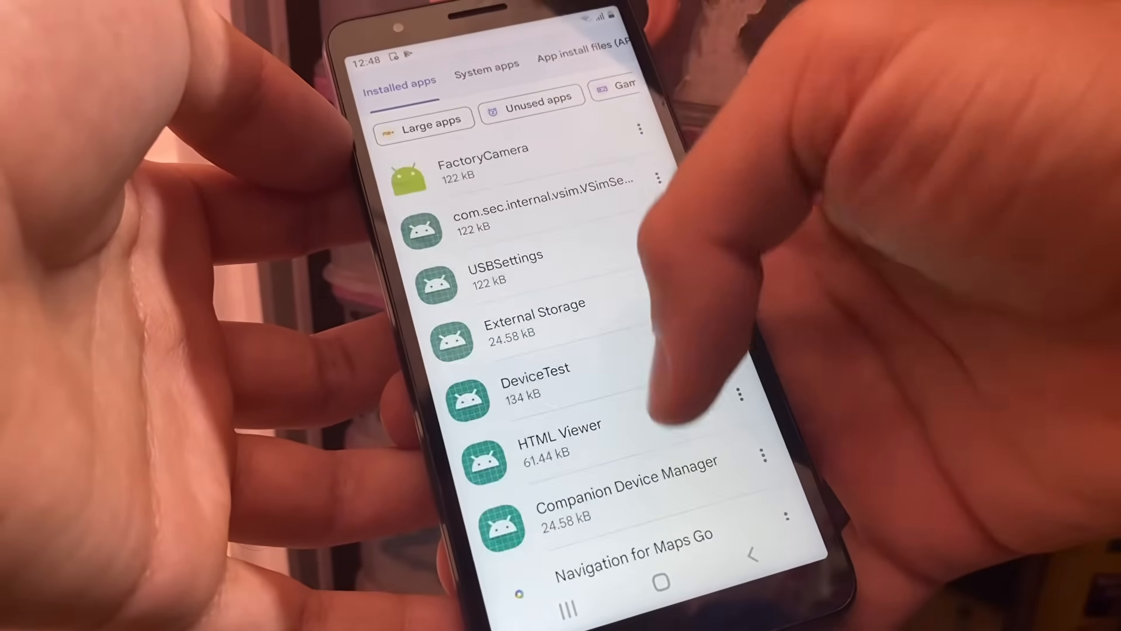
scroll("down", 3)
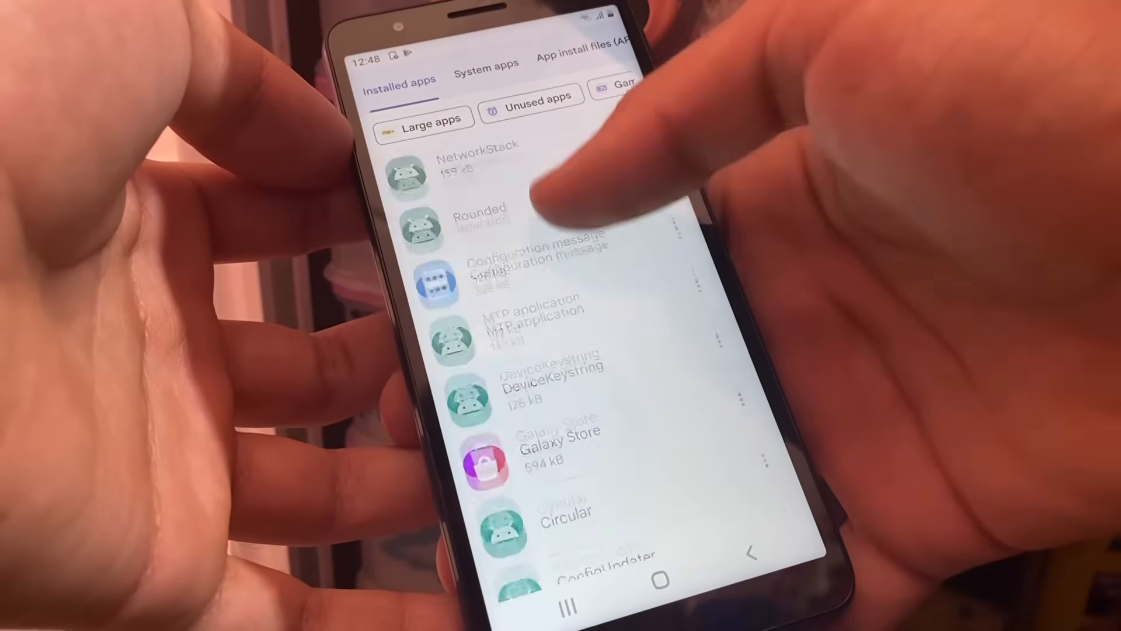
scroll("up", 3)
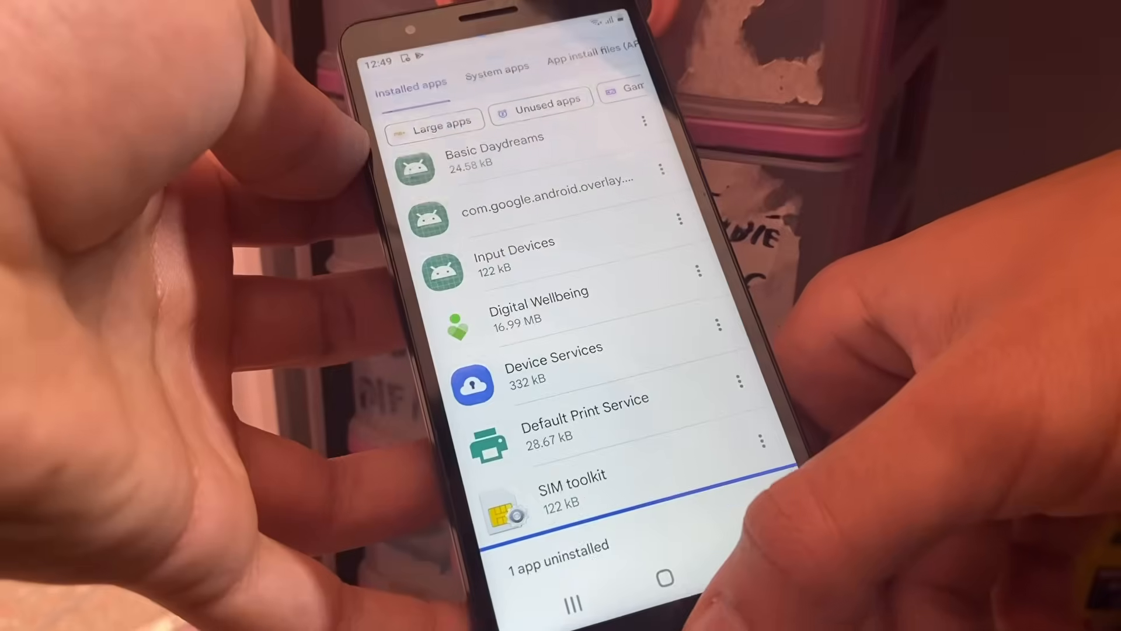
Remove an unneeded app via its menu and confirm the '1 app uninstalled' message
left_click(664, 576)
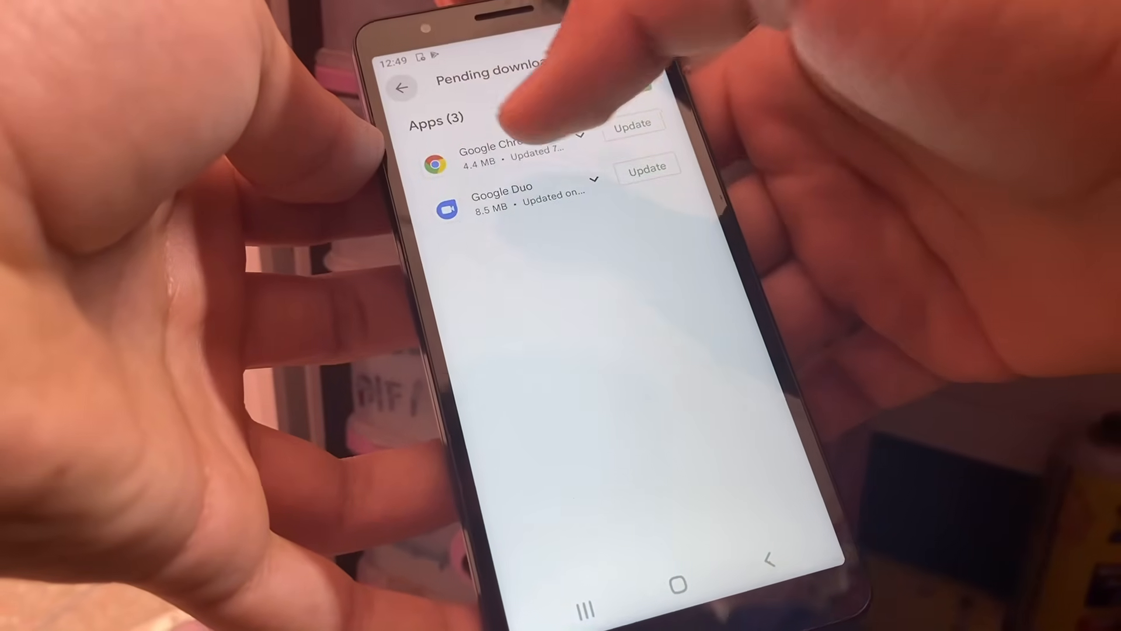
Start updating the pending apps and view the Digital Wellbeing update listing
left_click(401, 87)
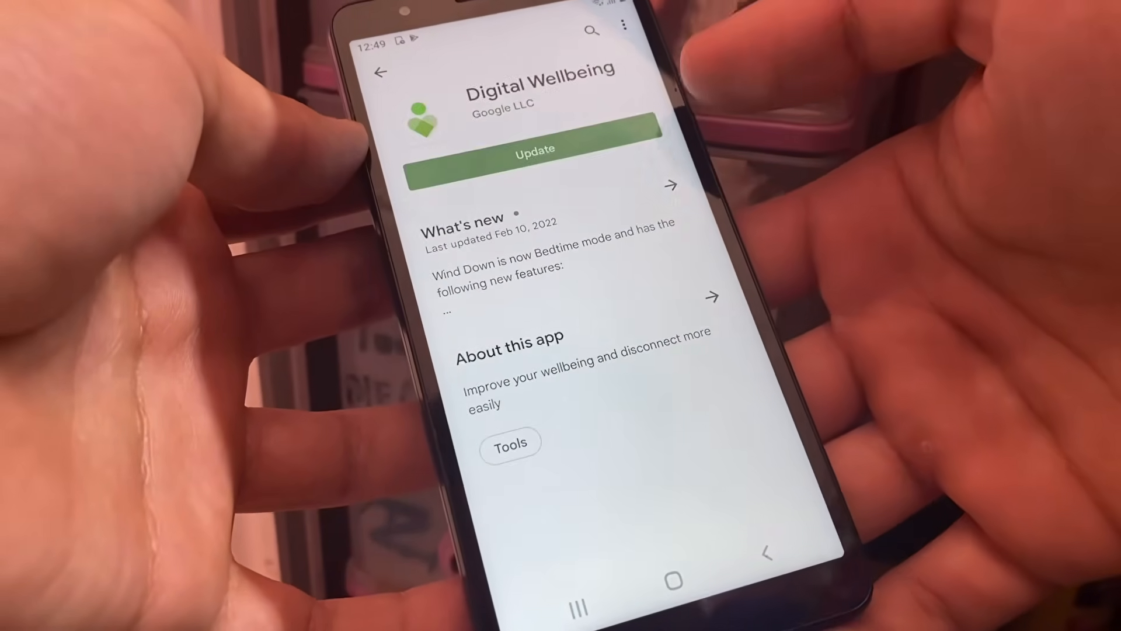
scroll("down", 3)
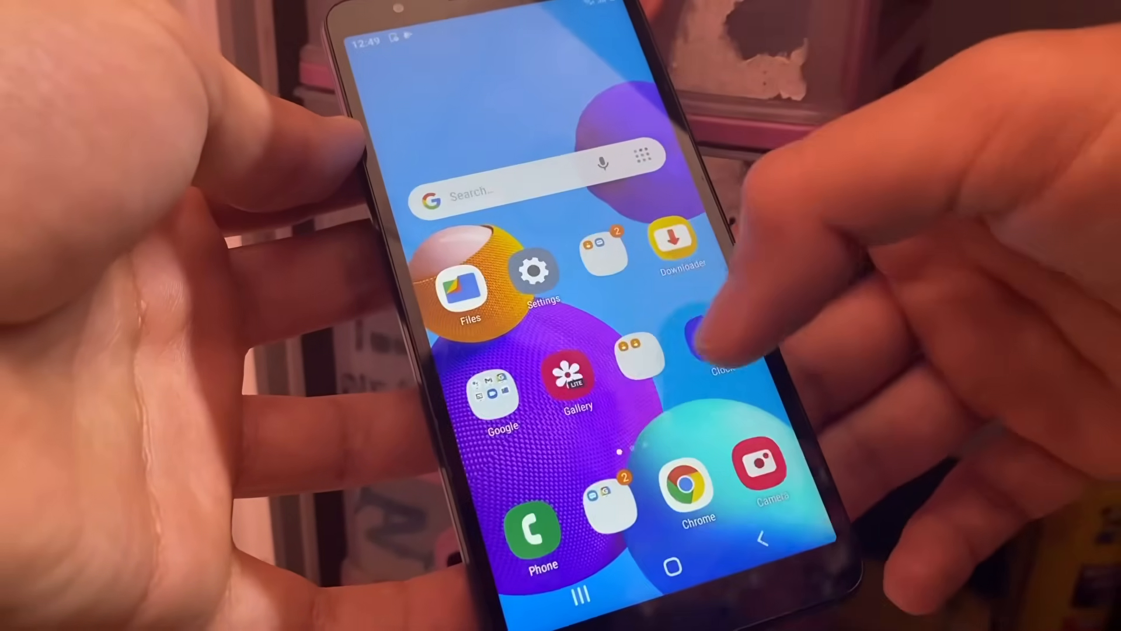
Launch Settings from the home screen and show the Connections page with Wi-Fi, Bluetooth and Airplane mode
left_click(537, 275)
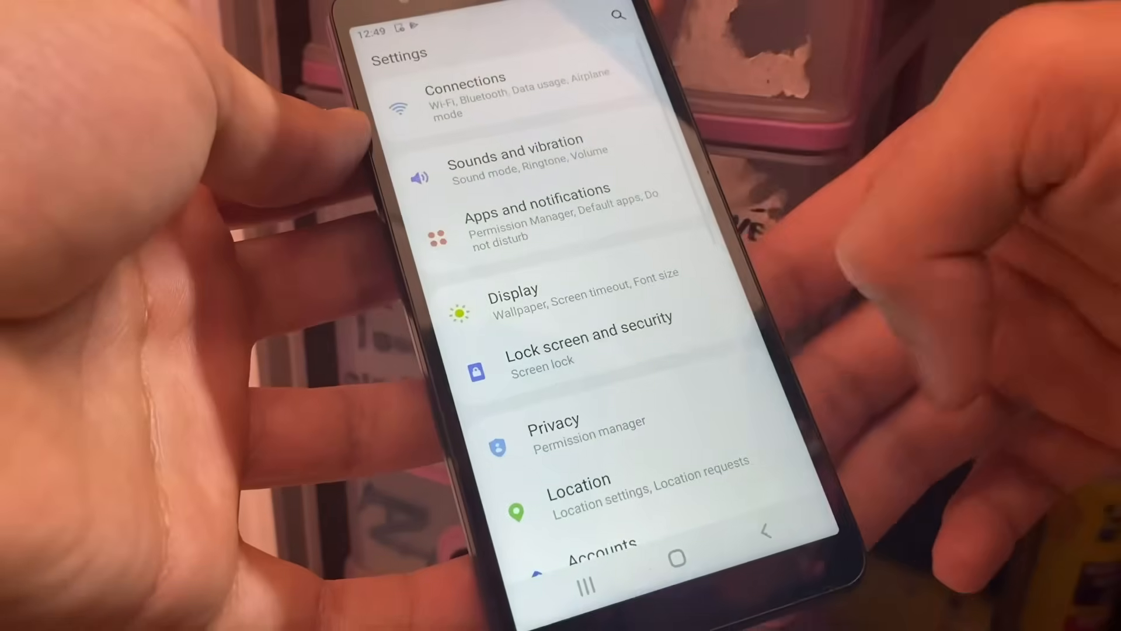
scroll("down", 3)
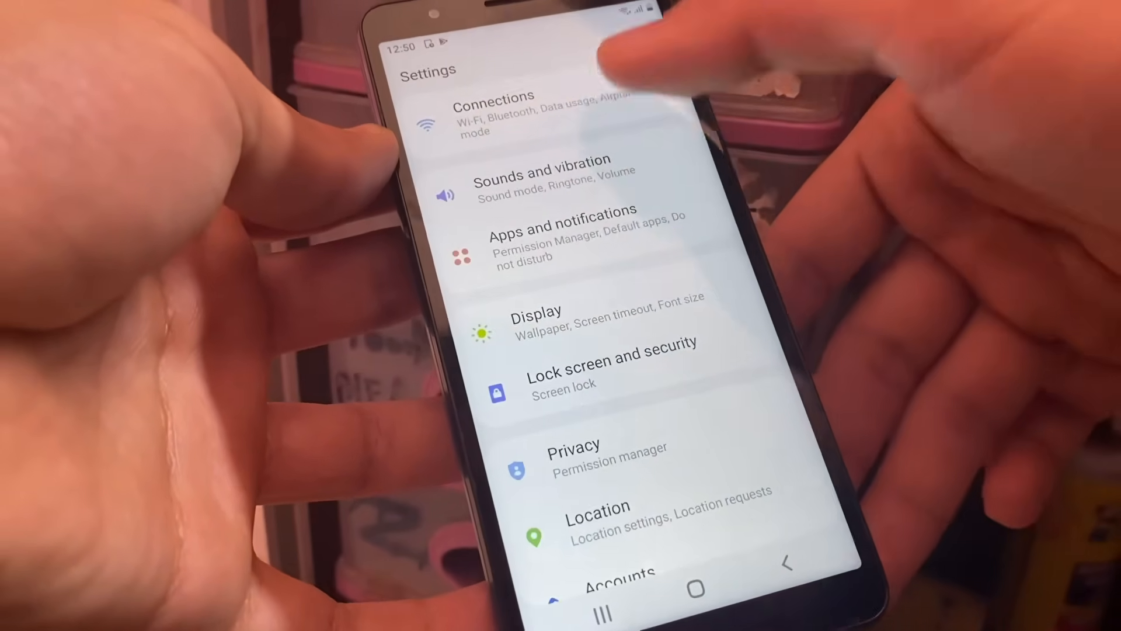
left_click(493, 112)
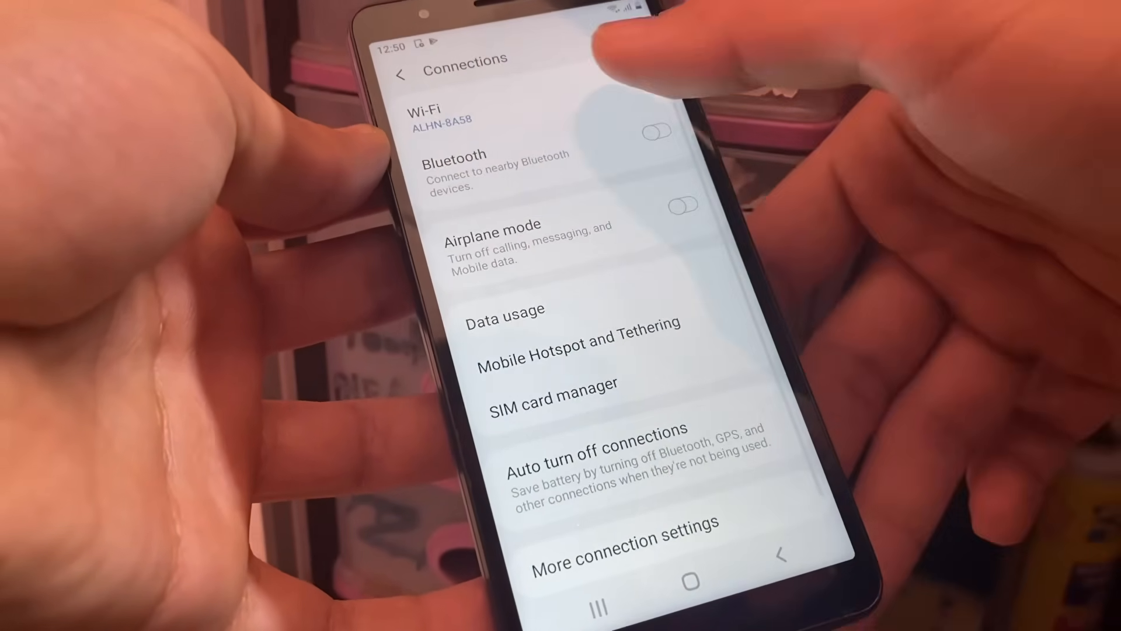